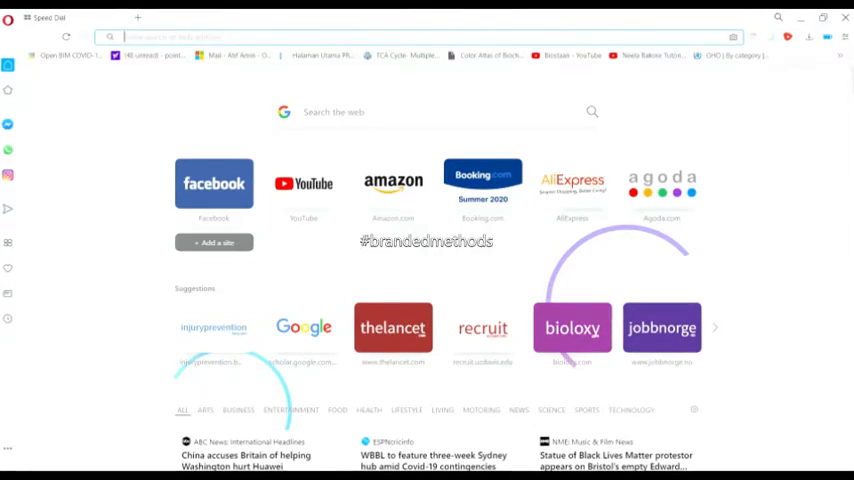
Step: Search Google for DOAJ from the Opera address bar
text(DOAJ)
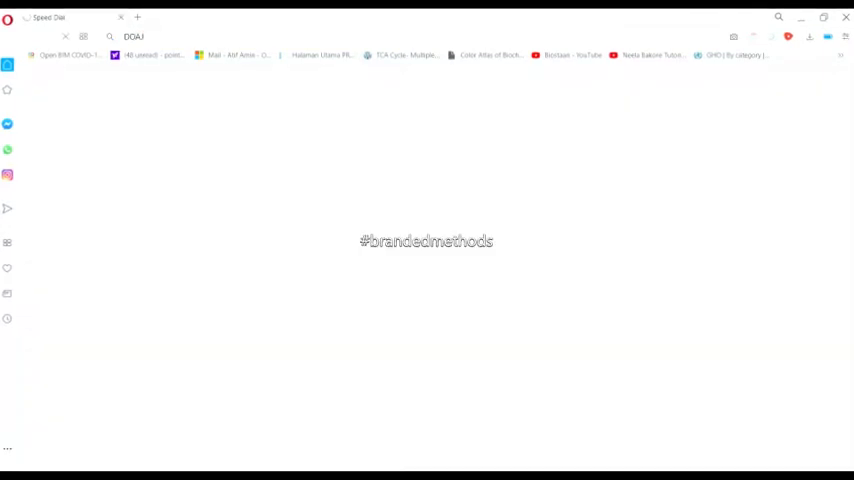
key(Return)
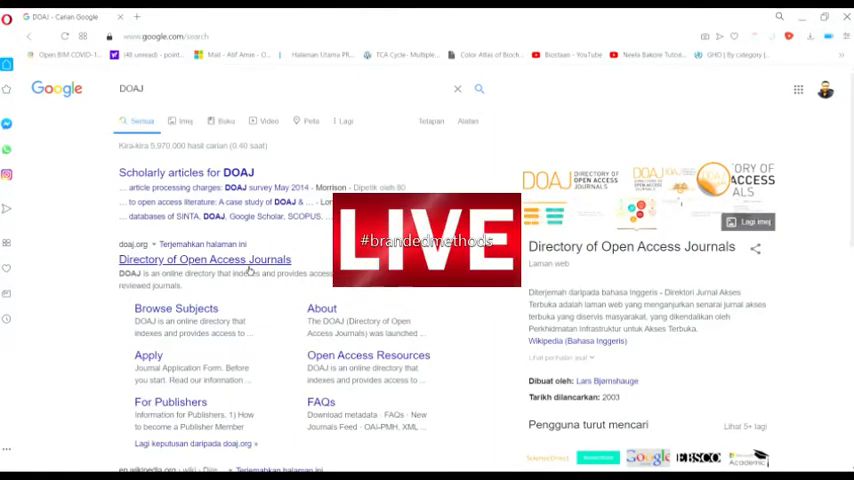
Step: Go to the Directory of Open Access Journals site and its search page listing all results
click(204, 258)
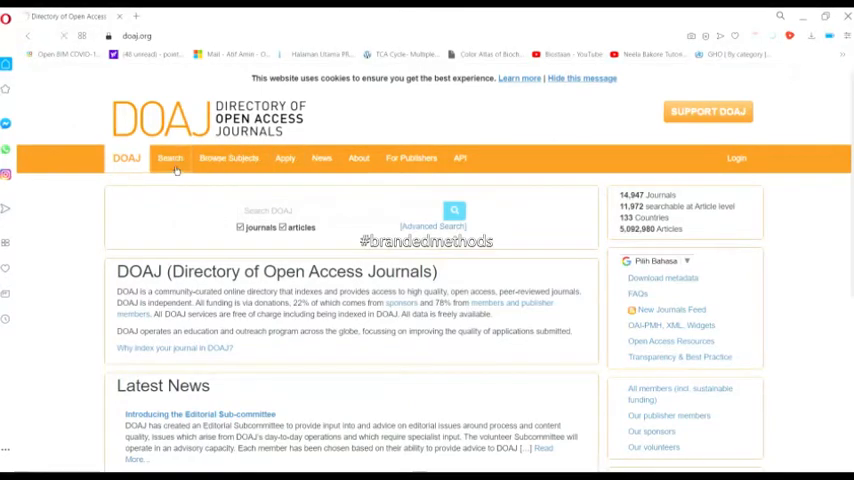
click(454, 210)
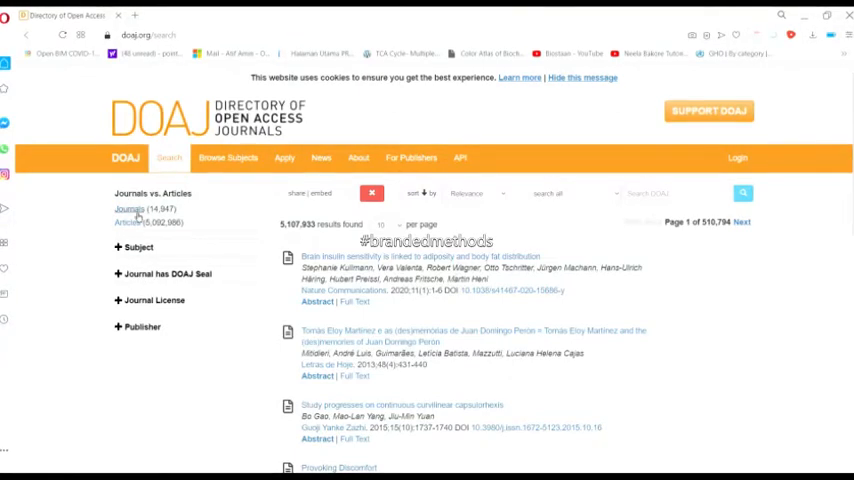
Step: Limit the DOAJ results to journals only, showing 14,947 found
click(128, 208)
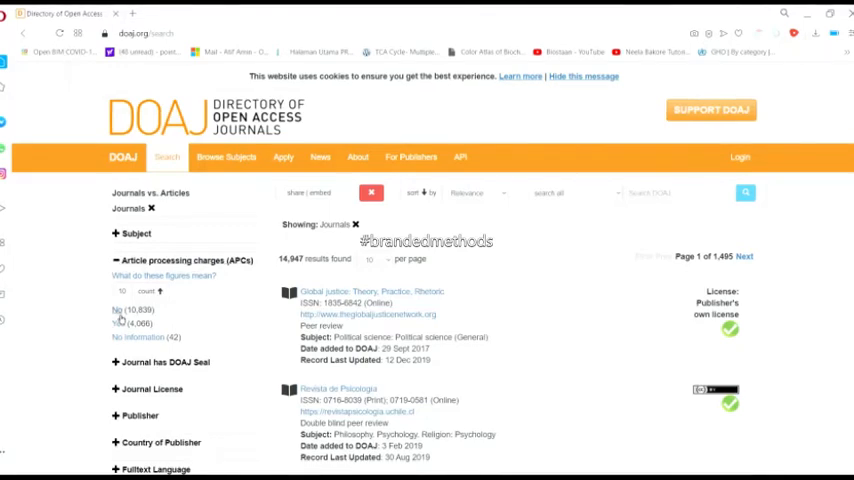
click(118, 308)
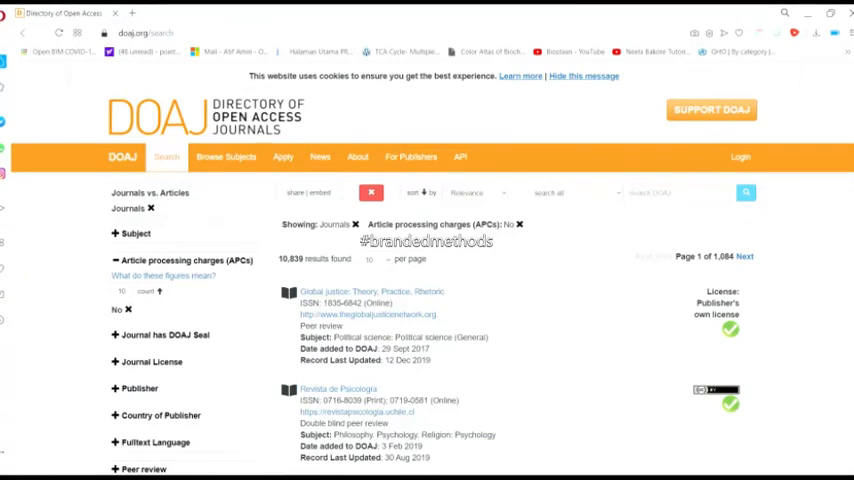
scroll(down, 3)
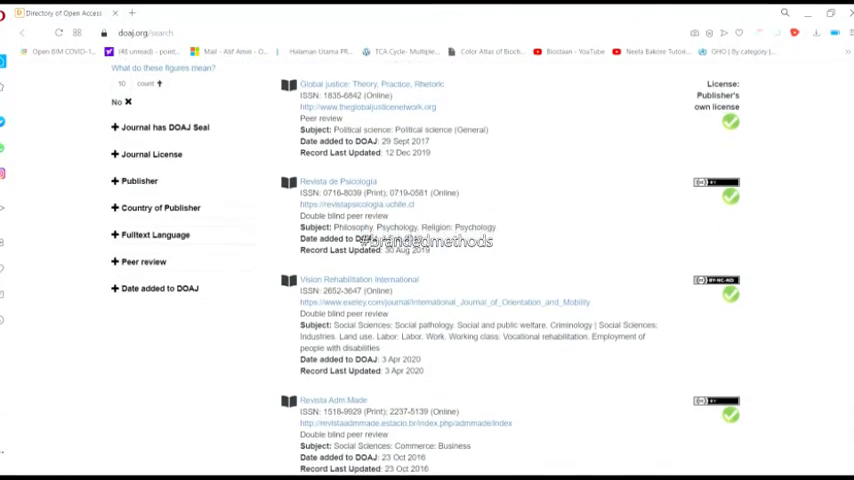
scroll(down, 3)
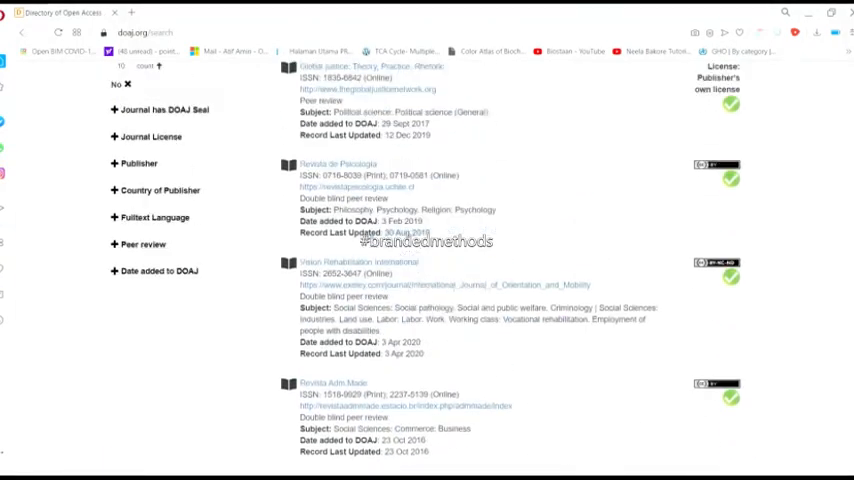
scroll(up, 3)
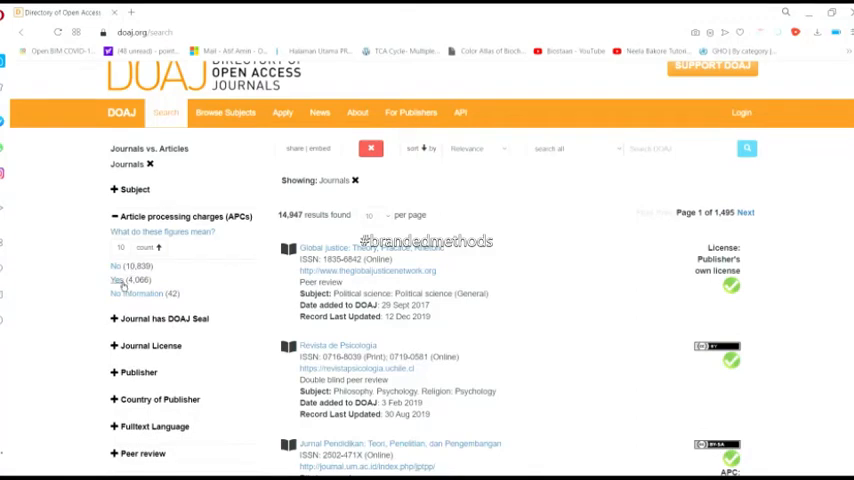
Step: Filter to journals with APCs (4,066 found) and review each journal's APC amount
click(118, 266)
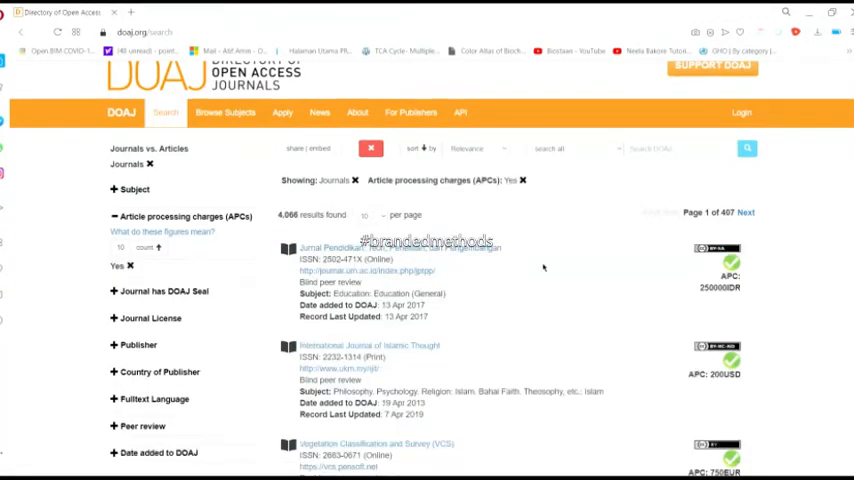
mouse_move(790, 324)
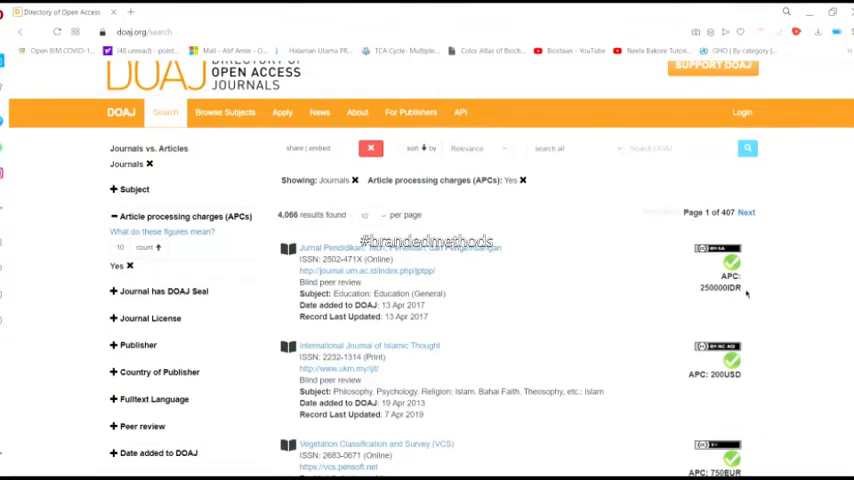
mouse_move(752, 296)
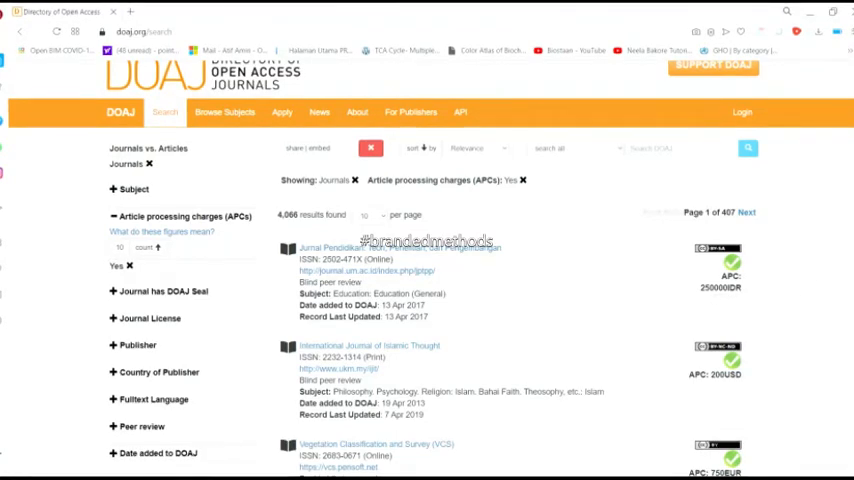
scroll(down, 3)
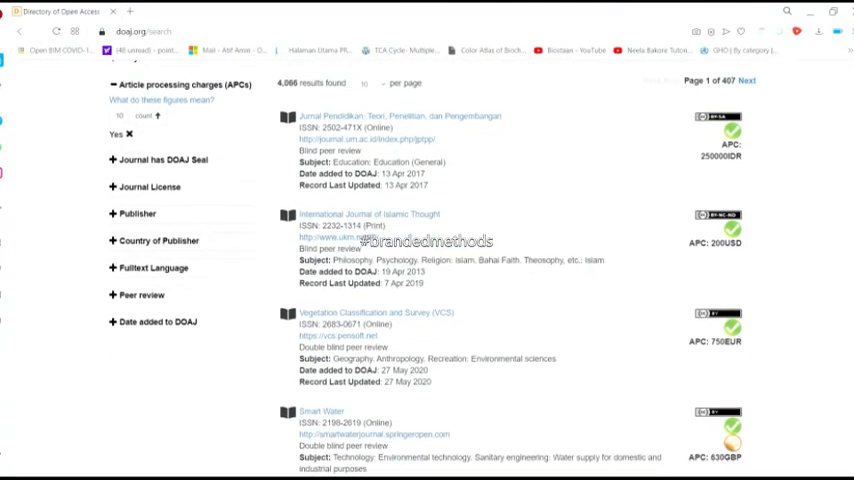
scroll(up, 3)
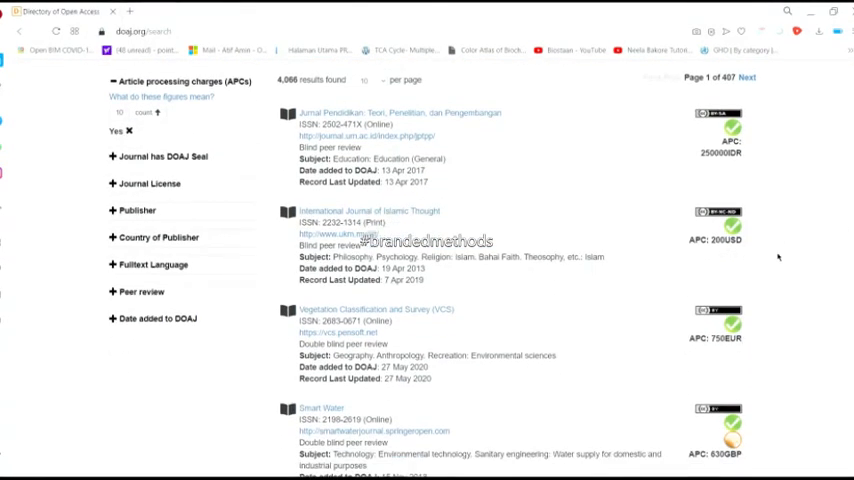
scroll(down, 3)
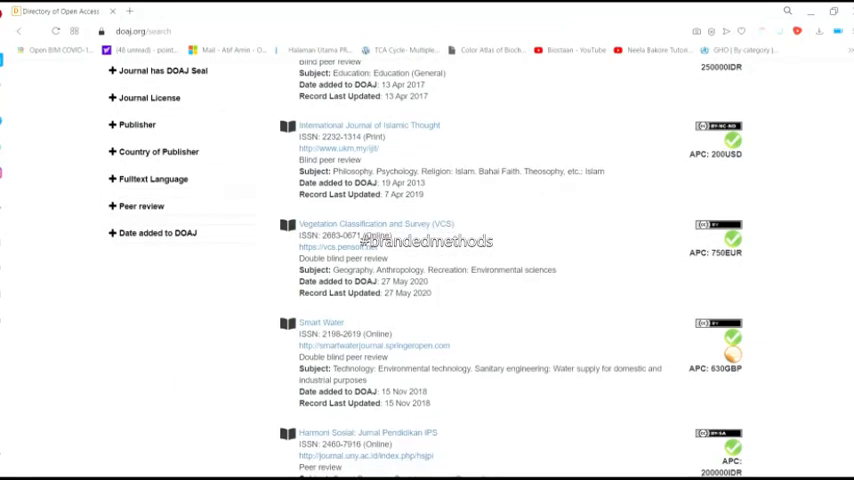
scroll(down, 3)
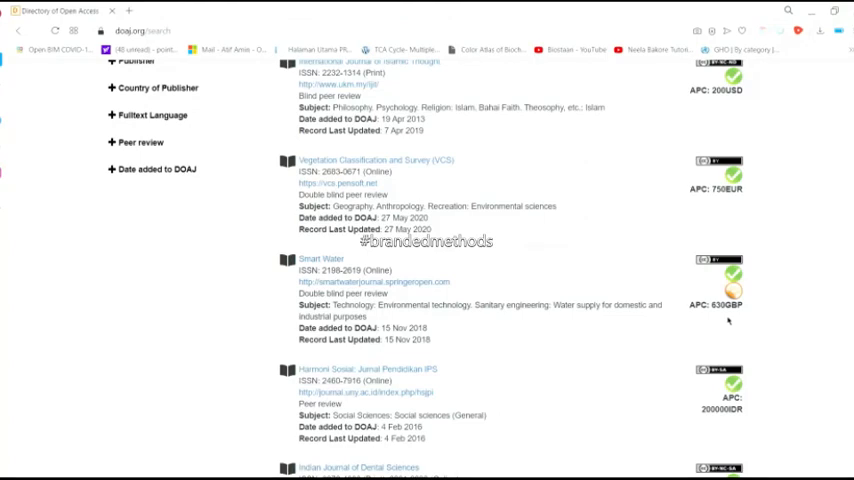
mouse_move(830, 300)
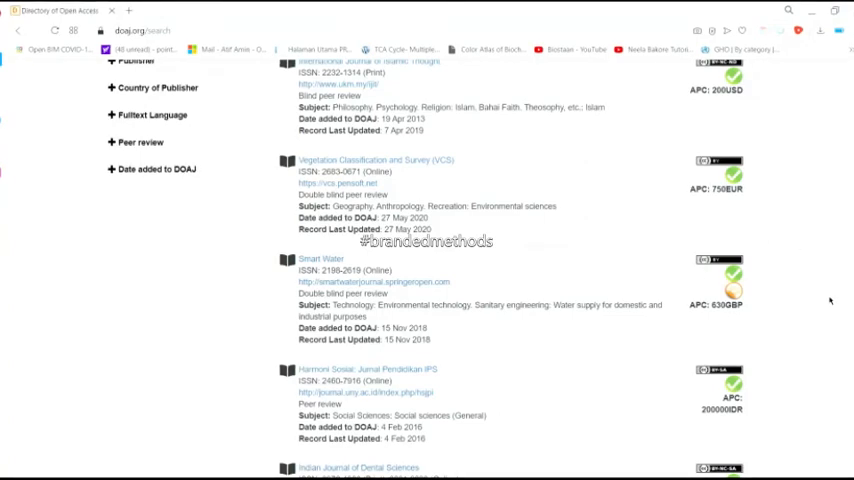
scroll(up, 3)
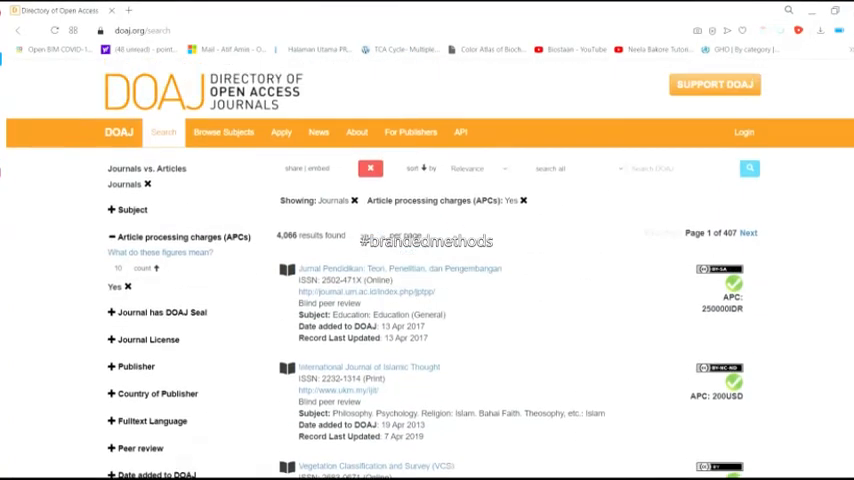
scroll(down, 3)
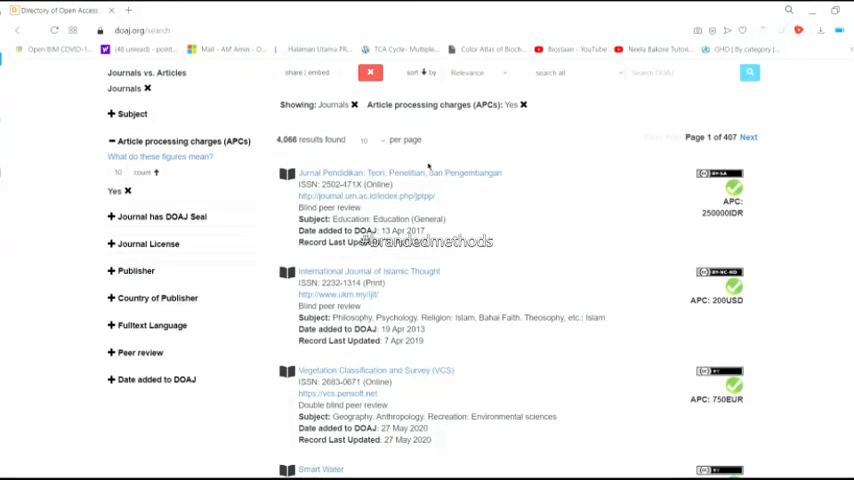